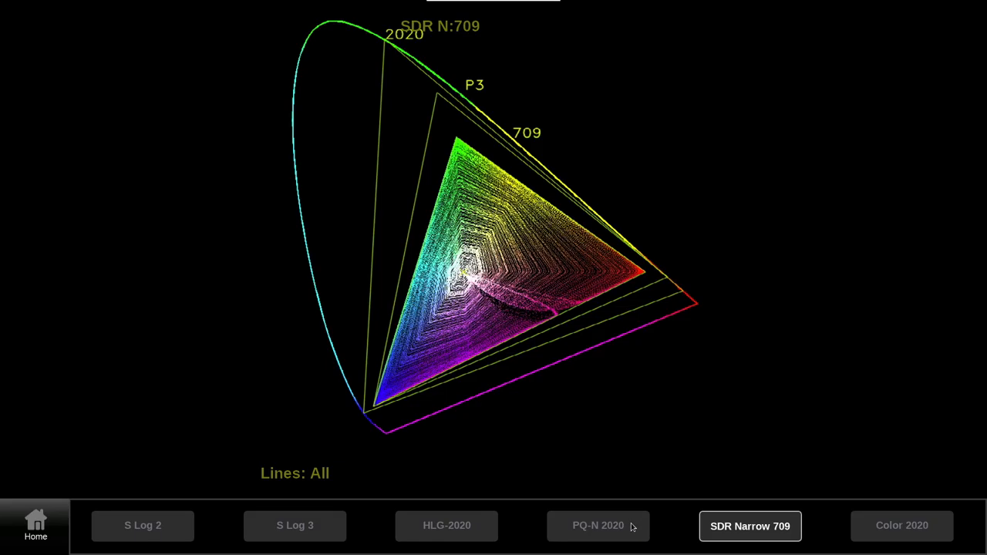
# Step: Open the Inputs settings list while the CIE chart shows SDR Narrow 709
pyautogui.click(598, 526)
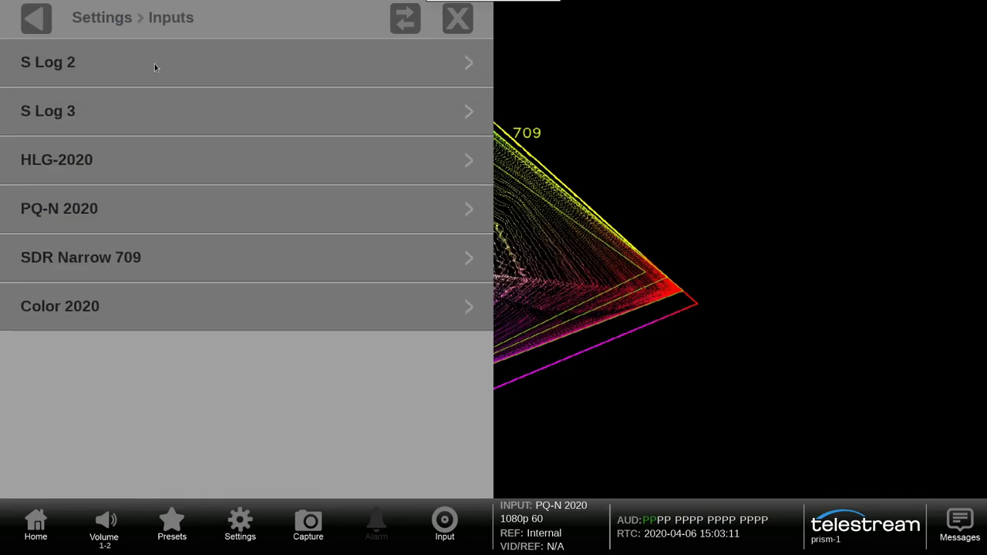
# Step: Review the PQ-N 2020 input's configuration by scrolling through its settings
pyautogui.click(247, 208)
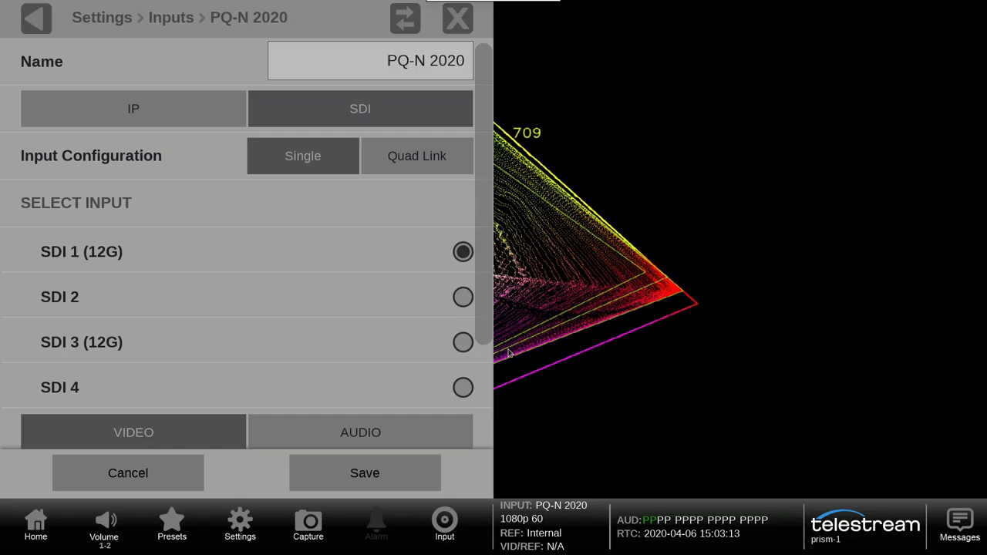
pyautogui.scroll(-3)
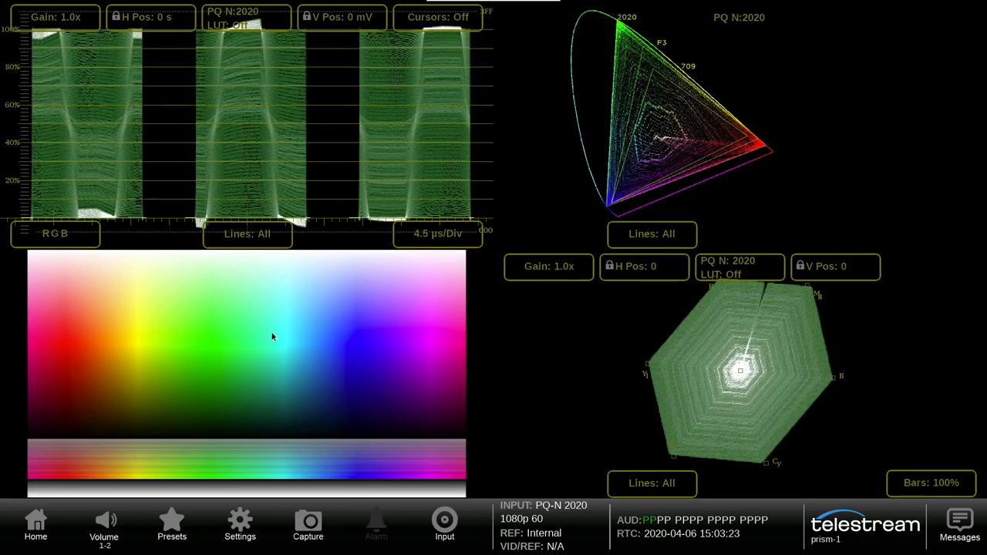
pyautogui.moveTo(420, 341)
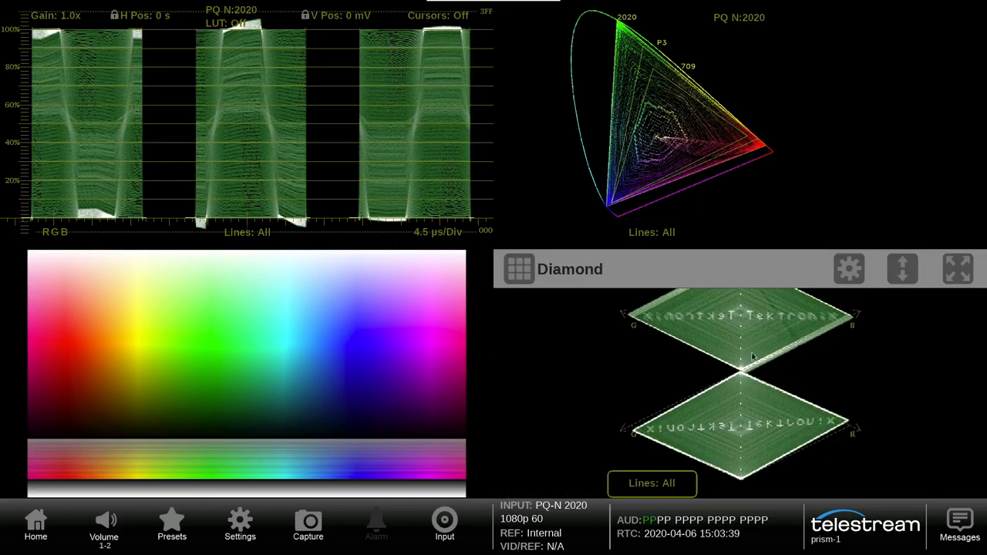
pyautogui.moveTo(521, 385)
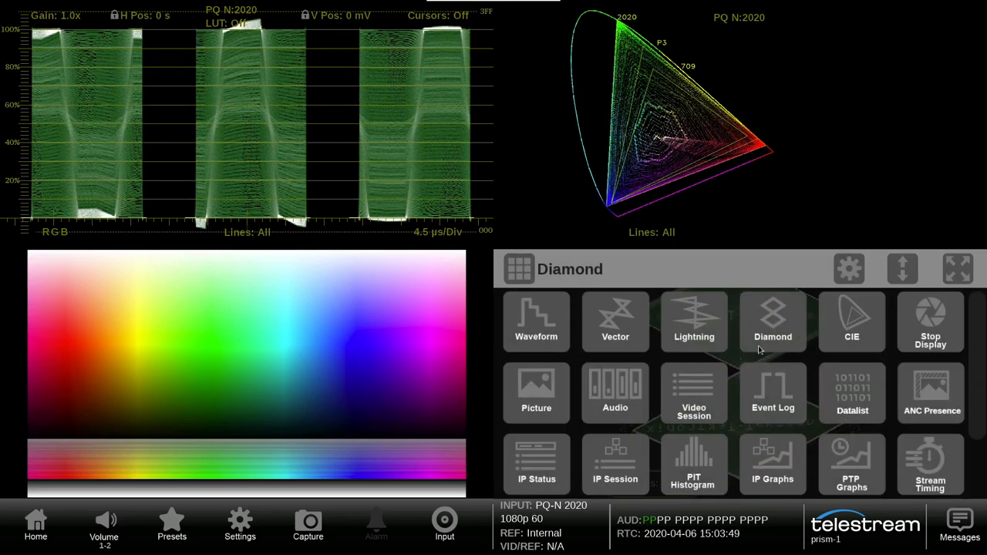
# Step: Switch the fourth tile to Picture and open its Tile 4 Picture Settings
pyautogui.click(536, 394)
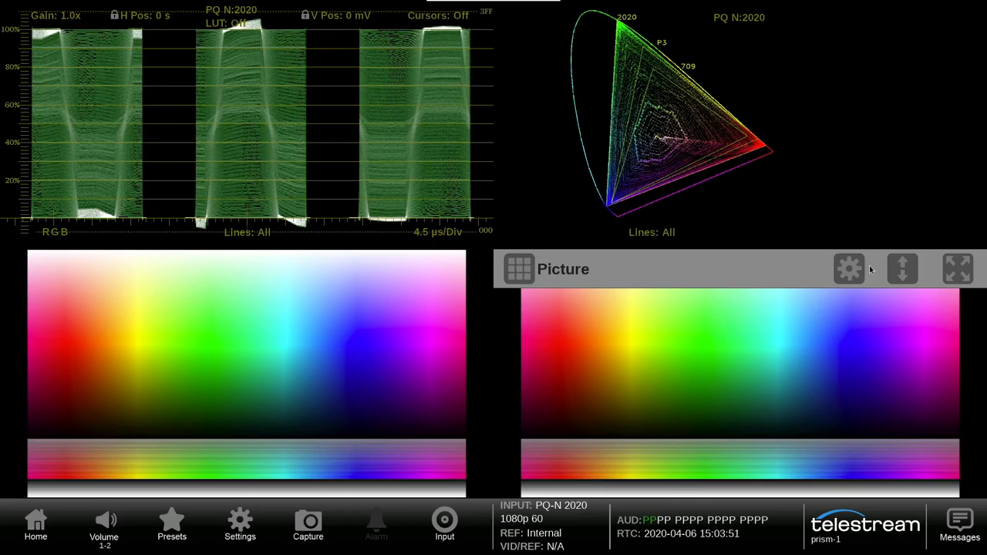
pyautogui.click(848, 268)
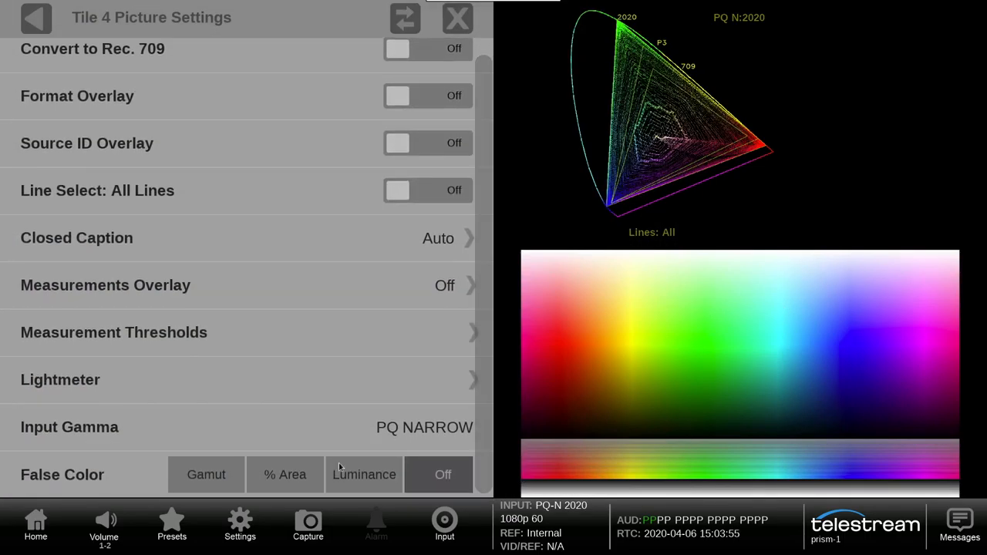
# Step: Set False Color to Gamut checking Outside P3, then close the picture settings
pyautogui.click(206, 474)
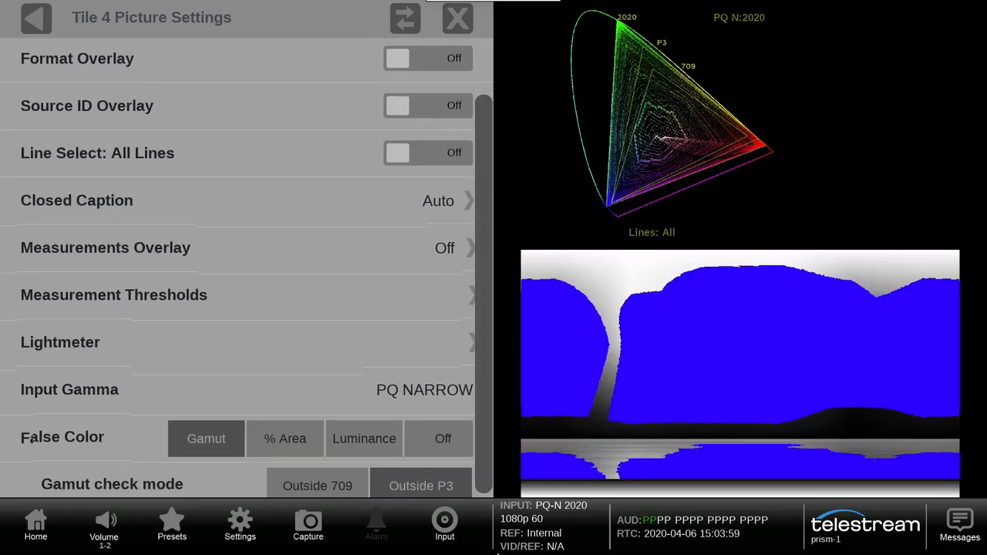
pyautogui.scroll(3)
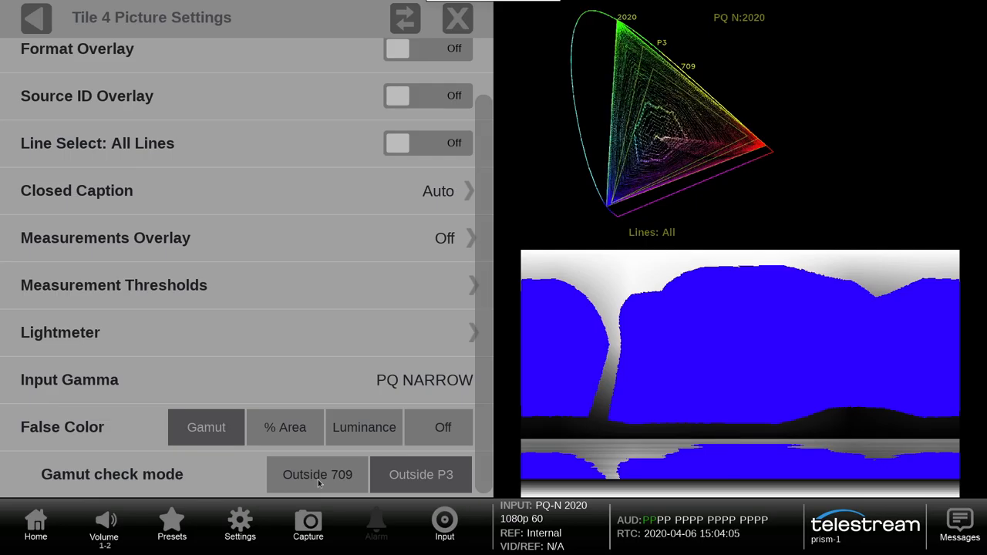
pyautogui.click(421, 474)
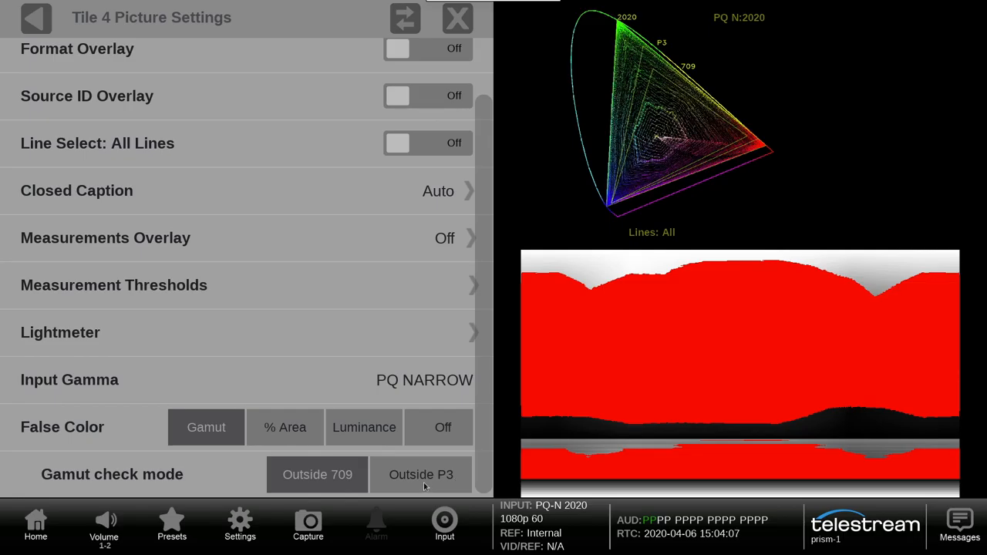
pyautogui.click(421, 474)
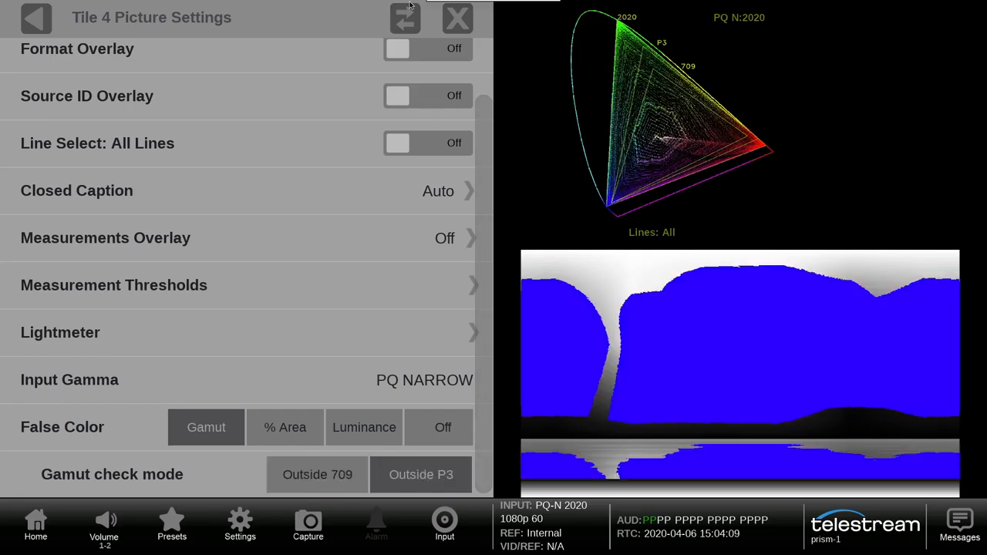
pyautogui.click(457, 18)
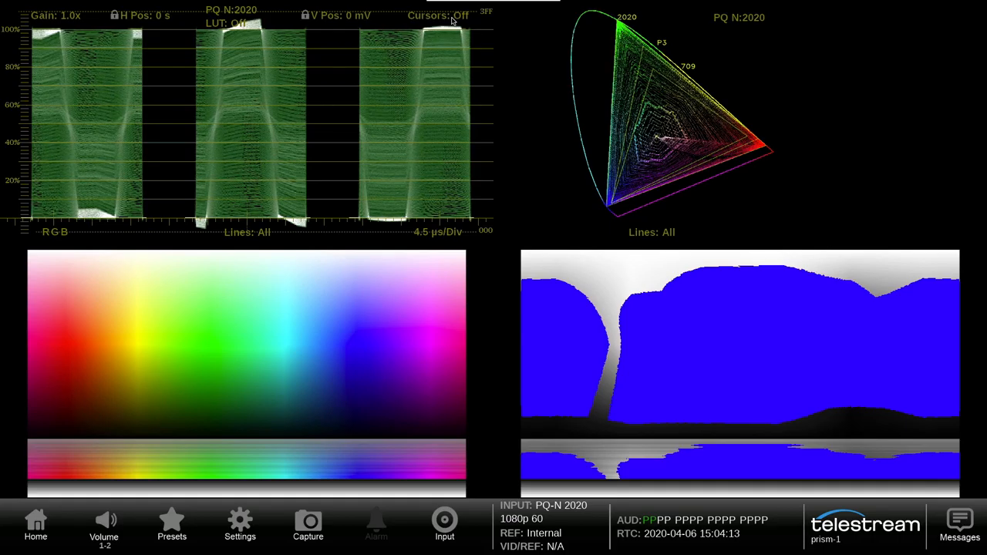
pyautogui.moveTo(611, 346)
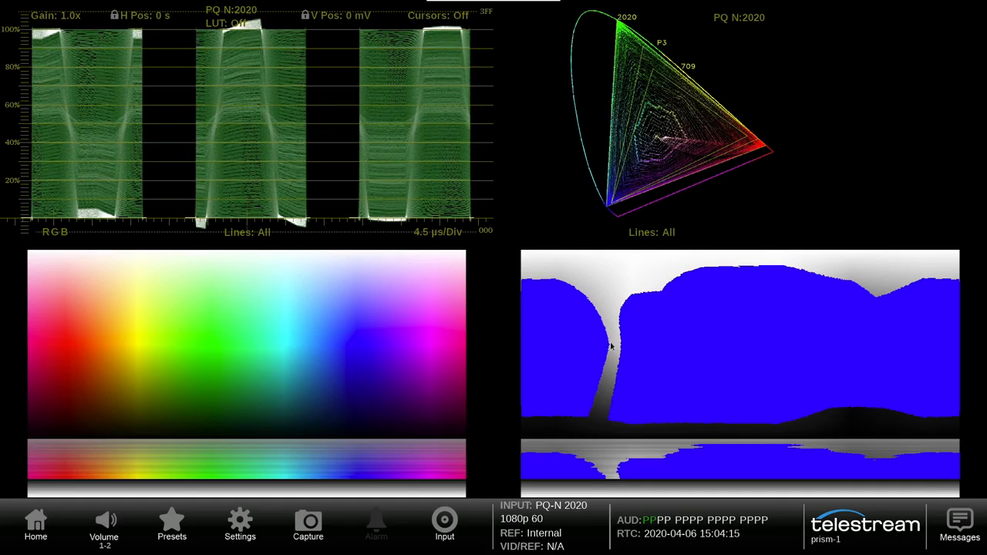